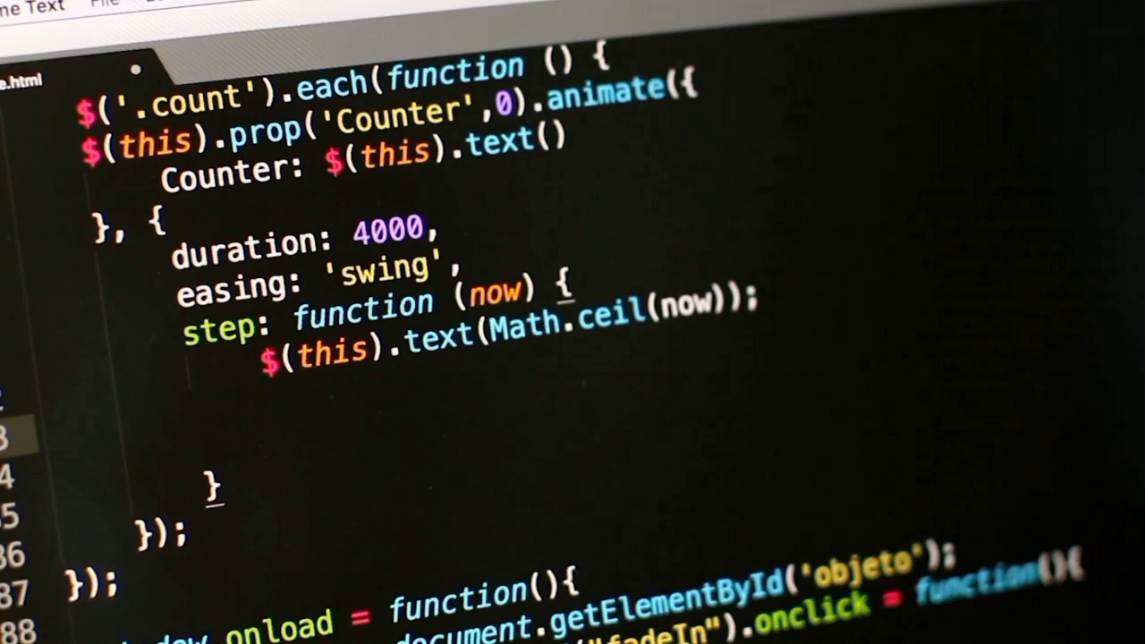
pyautogui.write('$()')
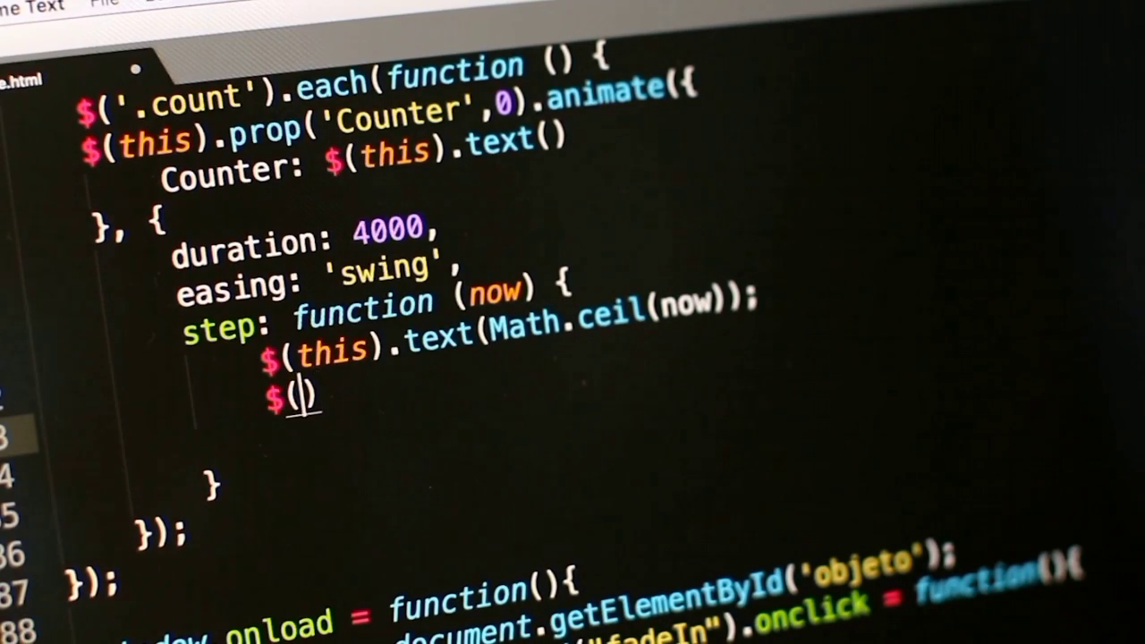